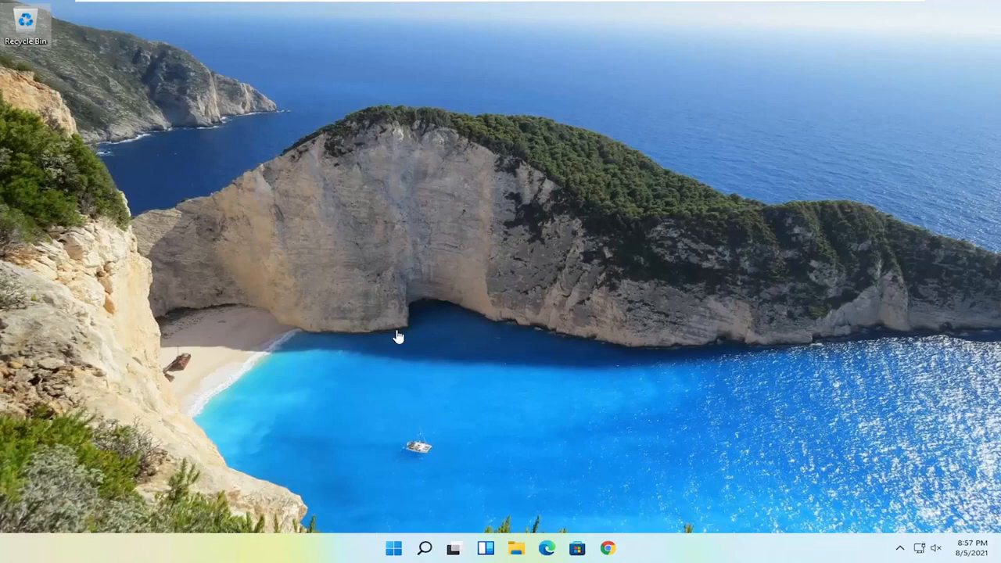
Step: Search the Start menu for 'control panel' so Control Panel shows as best match
click(424, 547)
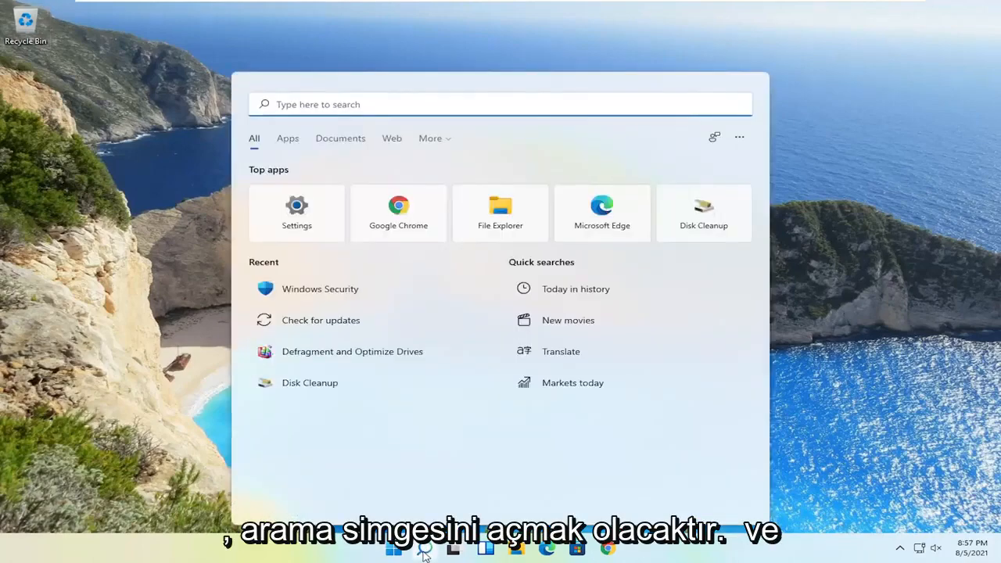
text(control panel)
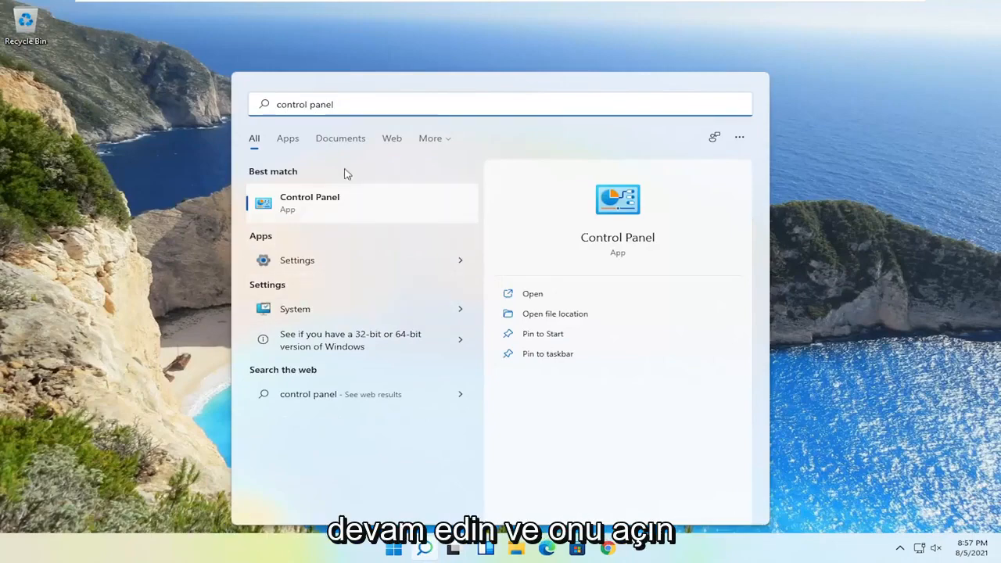
Step: Launch Control Panel, switch View by to Large icons, and enter Network and Sharing Center
click(310, 204)
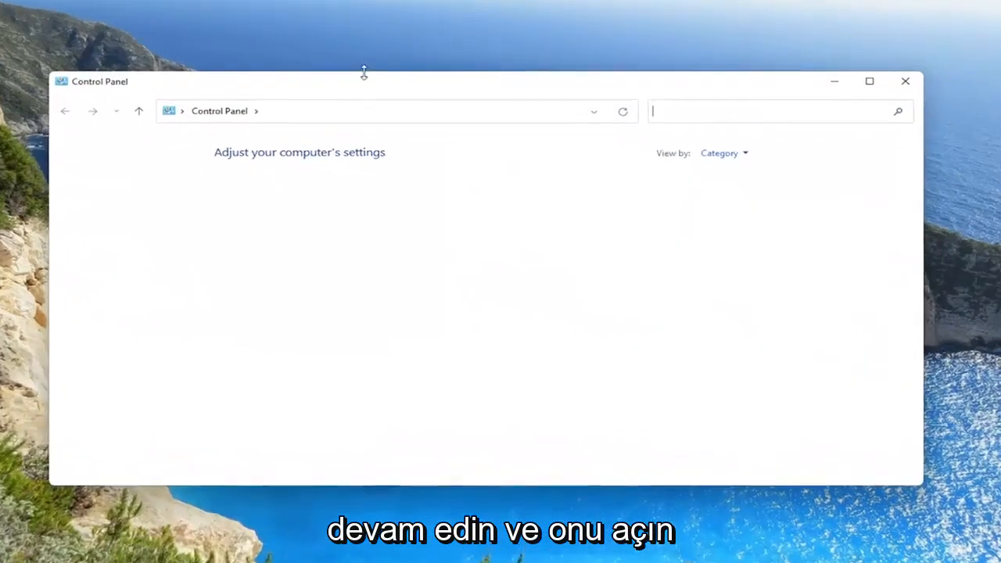
click(758, 135)
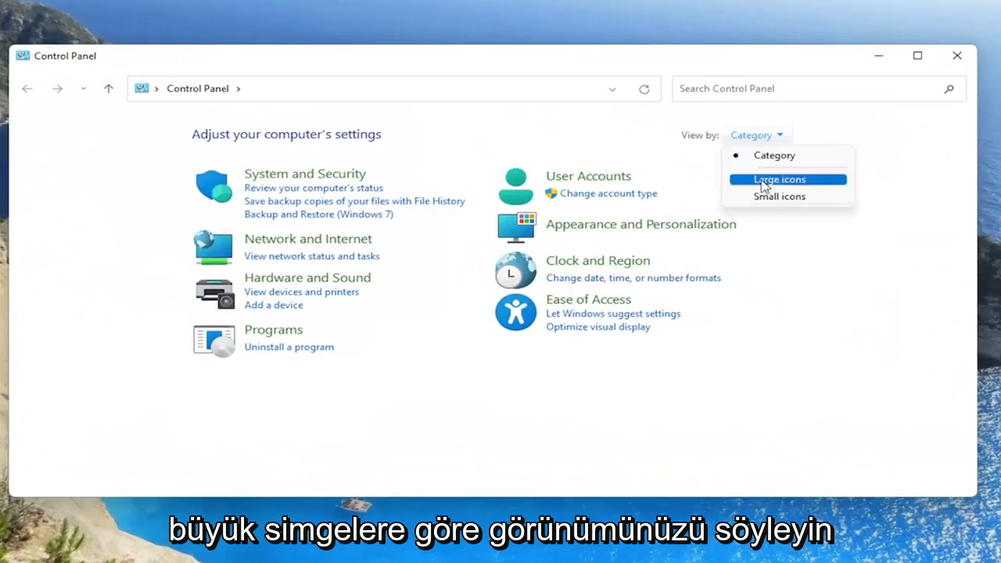
click(779, 178)
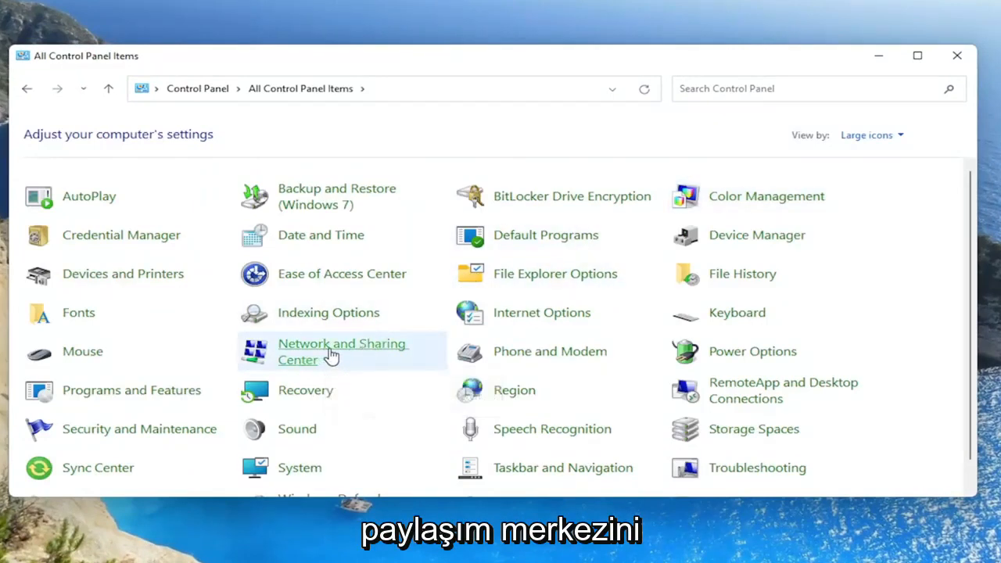
click(341, 350)
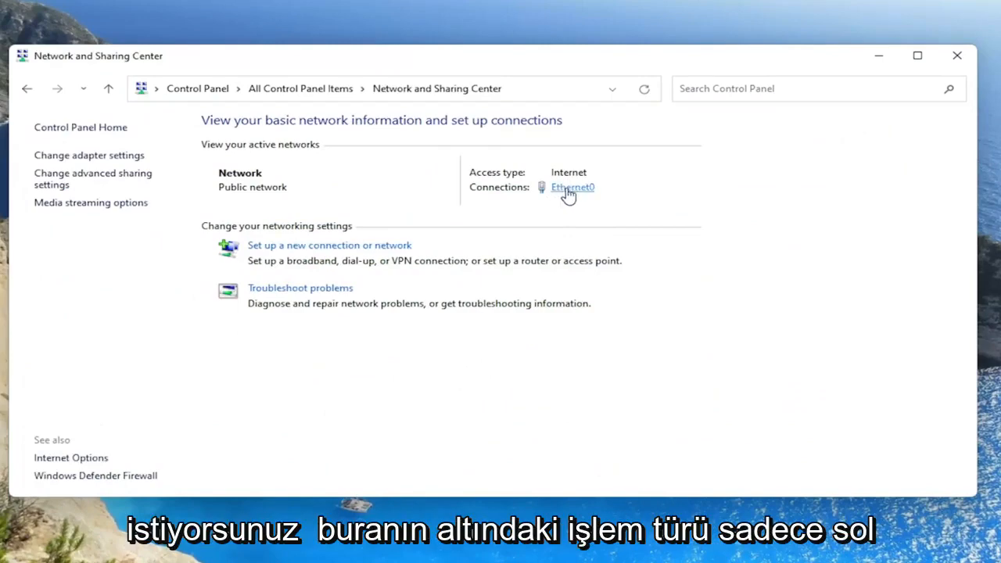
Step: Show the Ethernet0 Status window via the Ethernet0 connection link
click(573, 188)
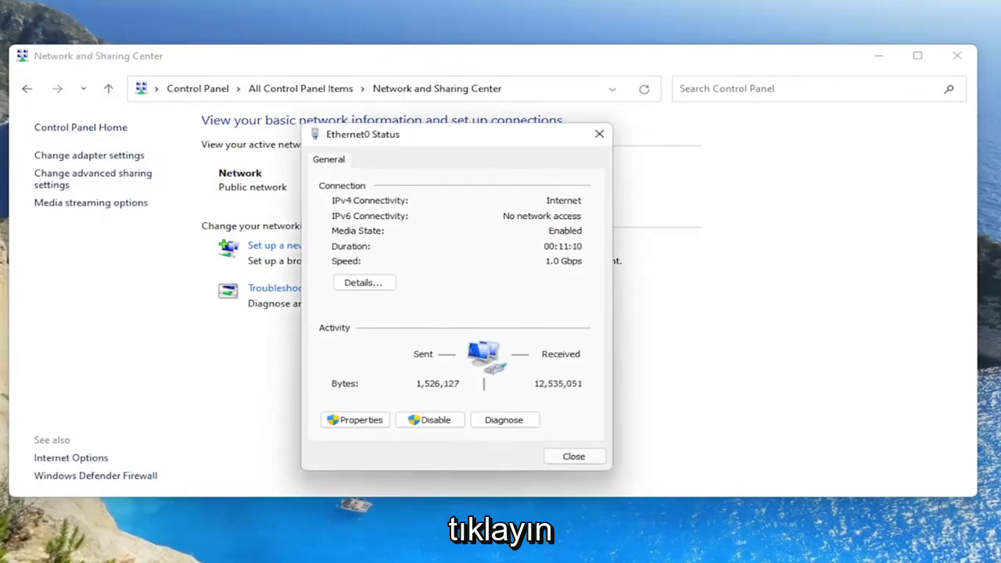
mouse_move(438, 282)
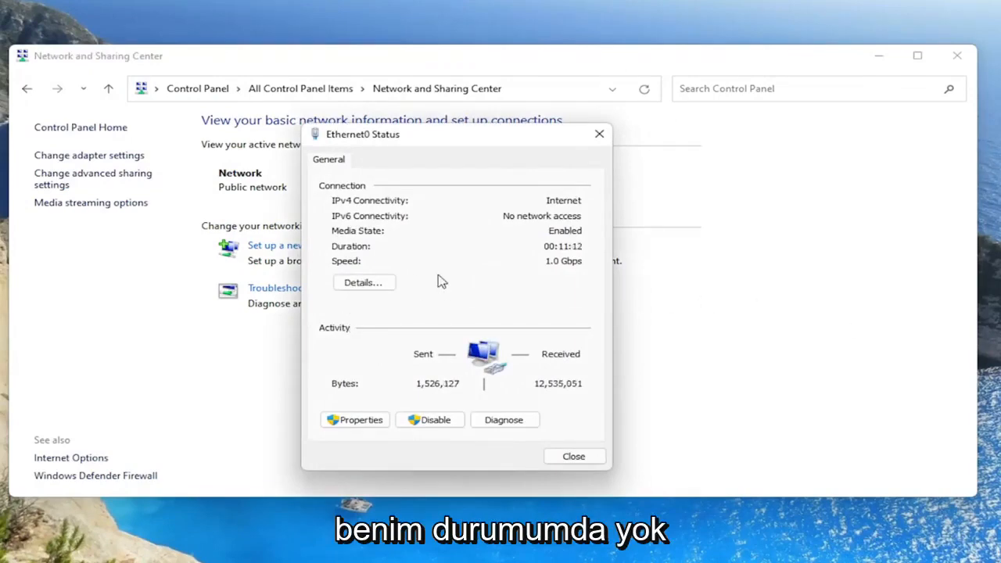
mouse_move(413, 269)
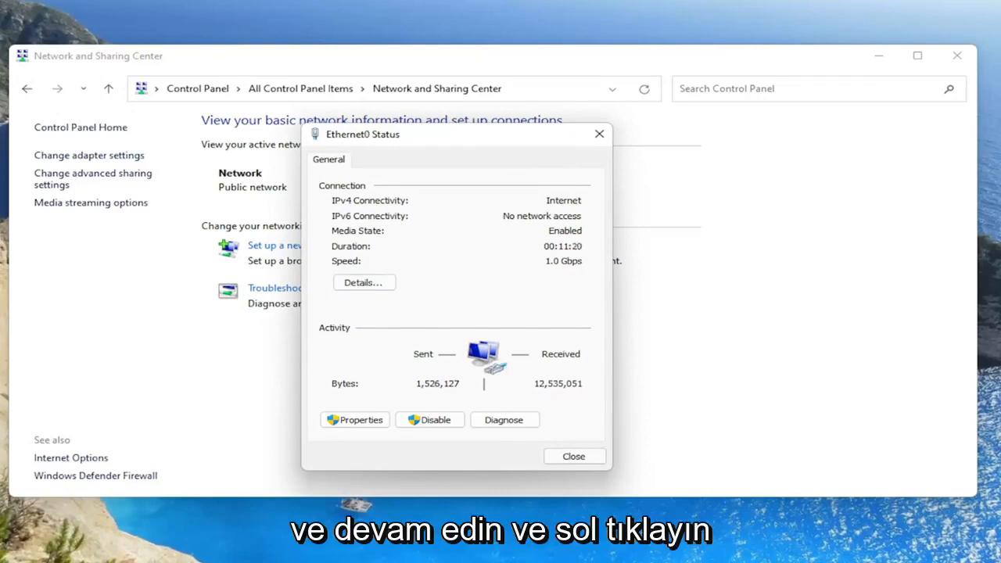
mouse_move(816, 413)
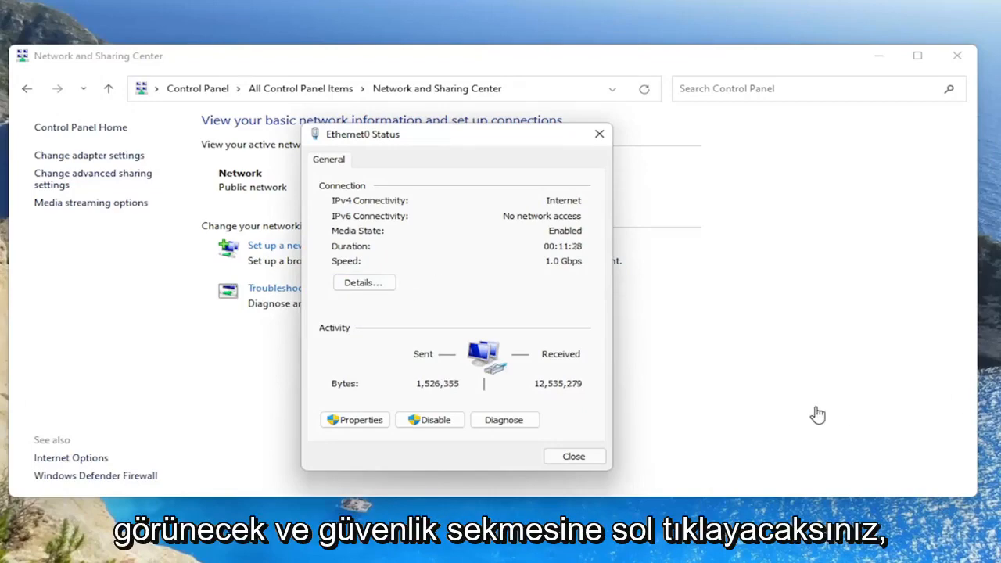